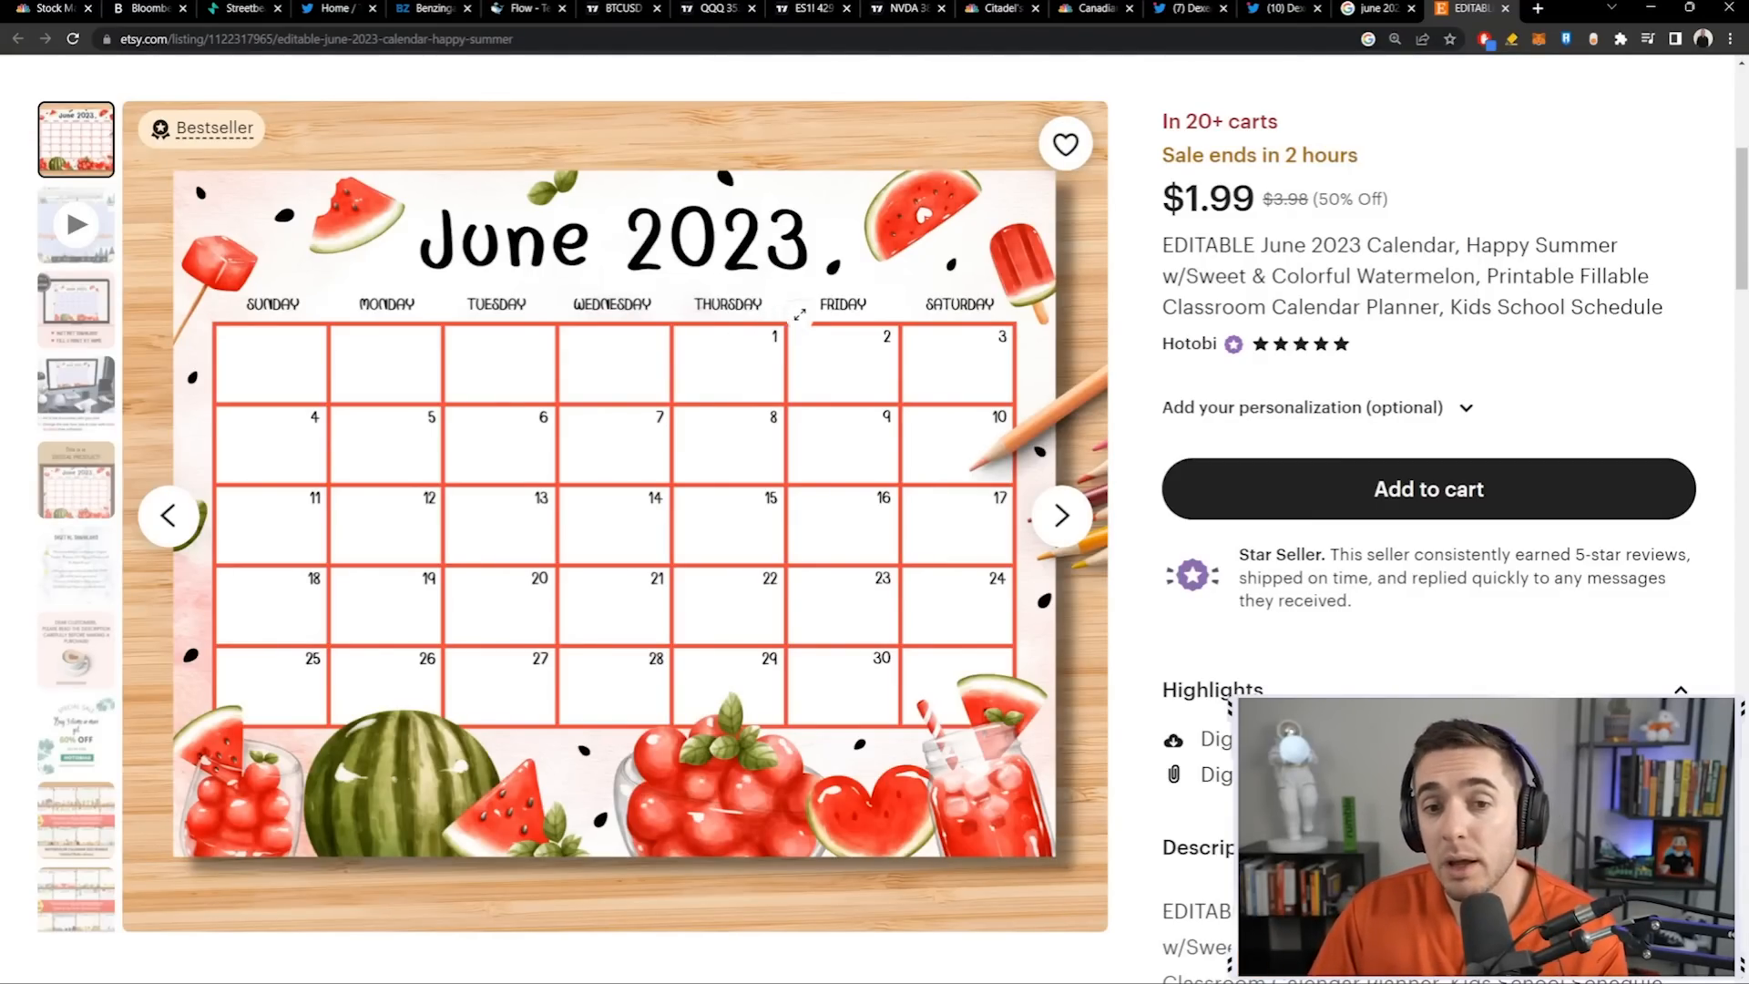
mouse_move(379, 469)
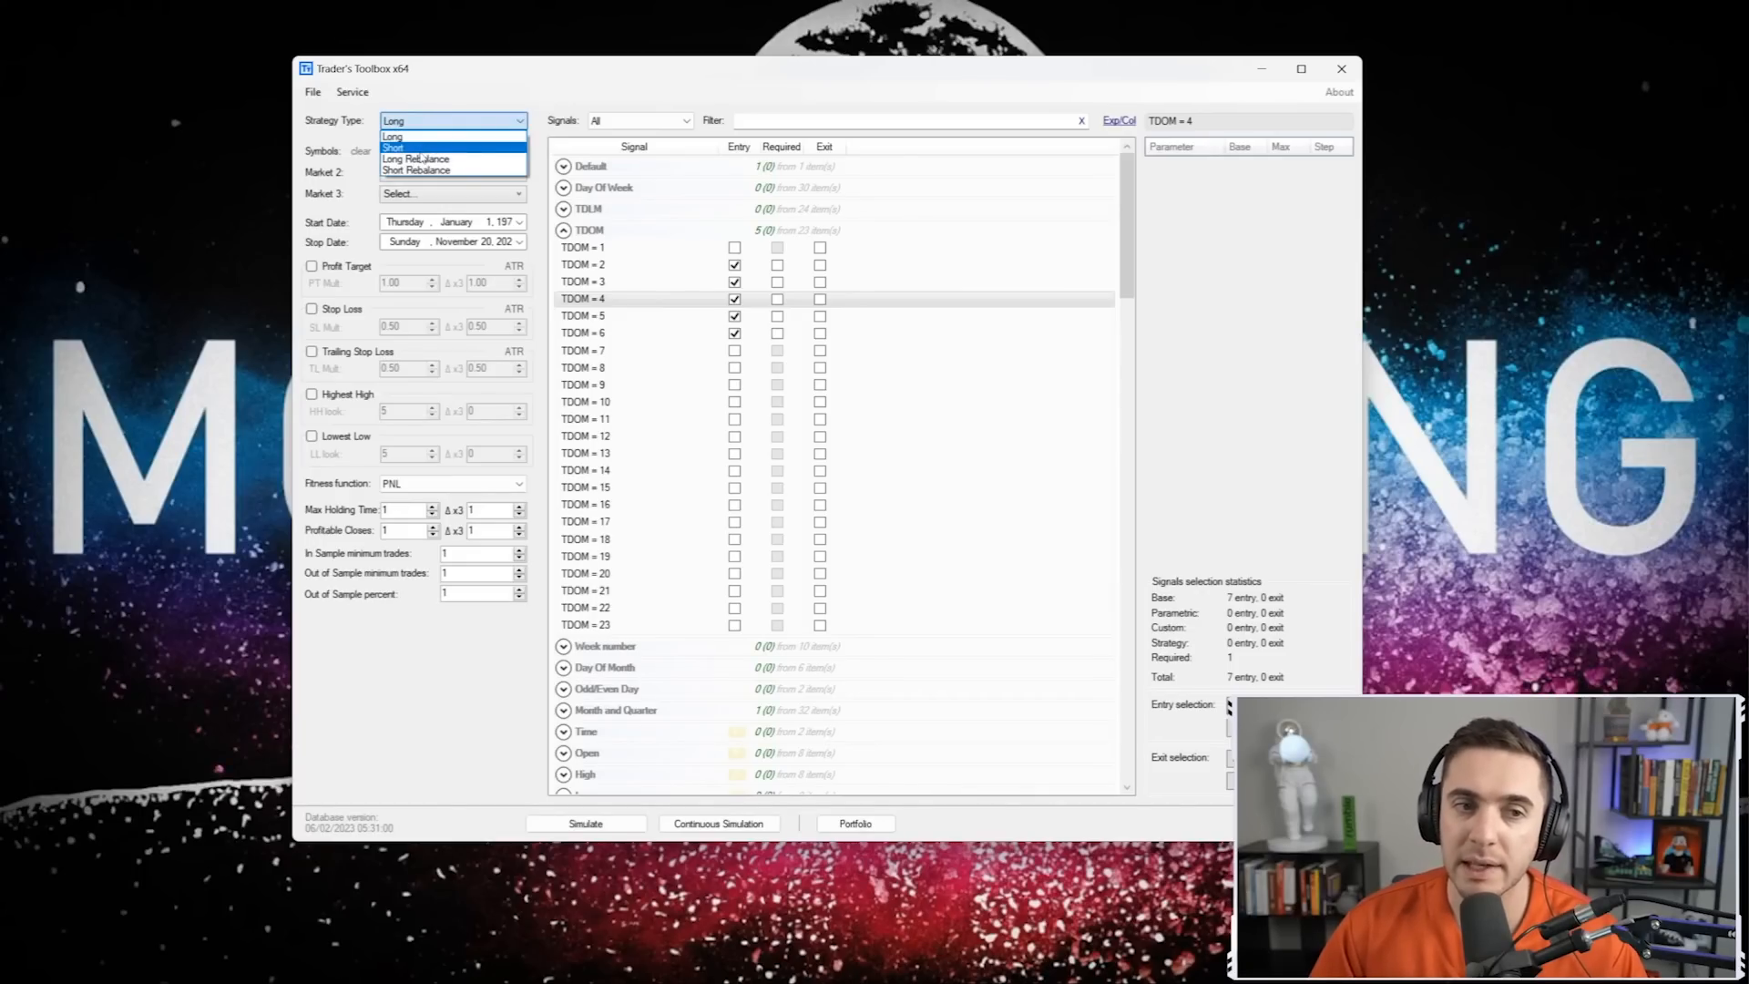
- Switch the Strategy Type from Long to Short for the ES trading-day-of-month setup
click(393, 145)
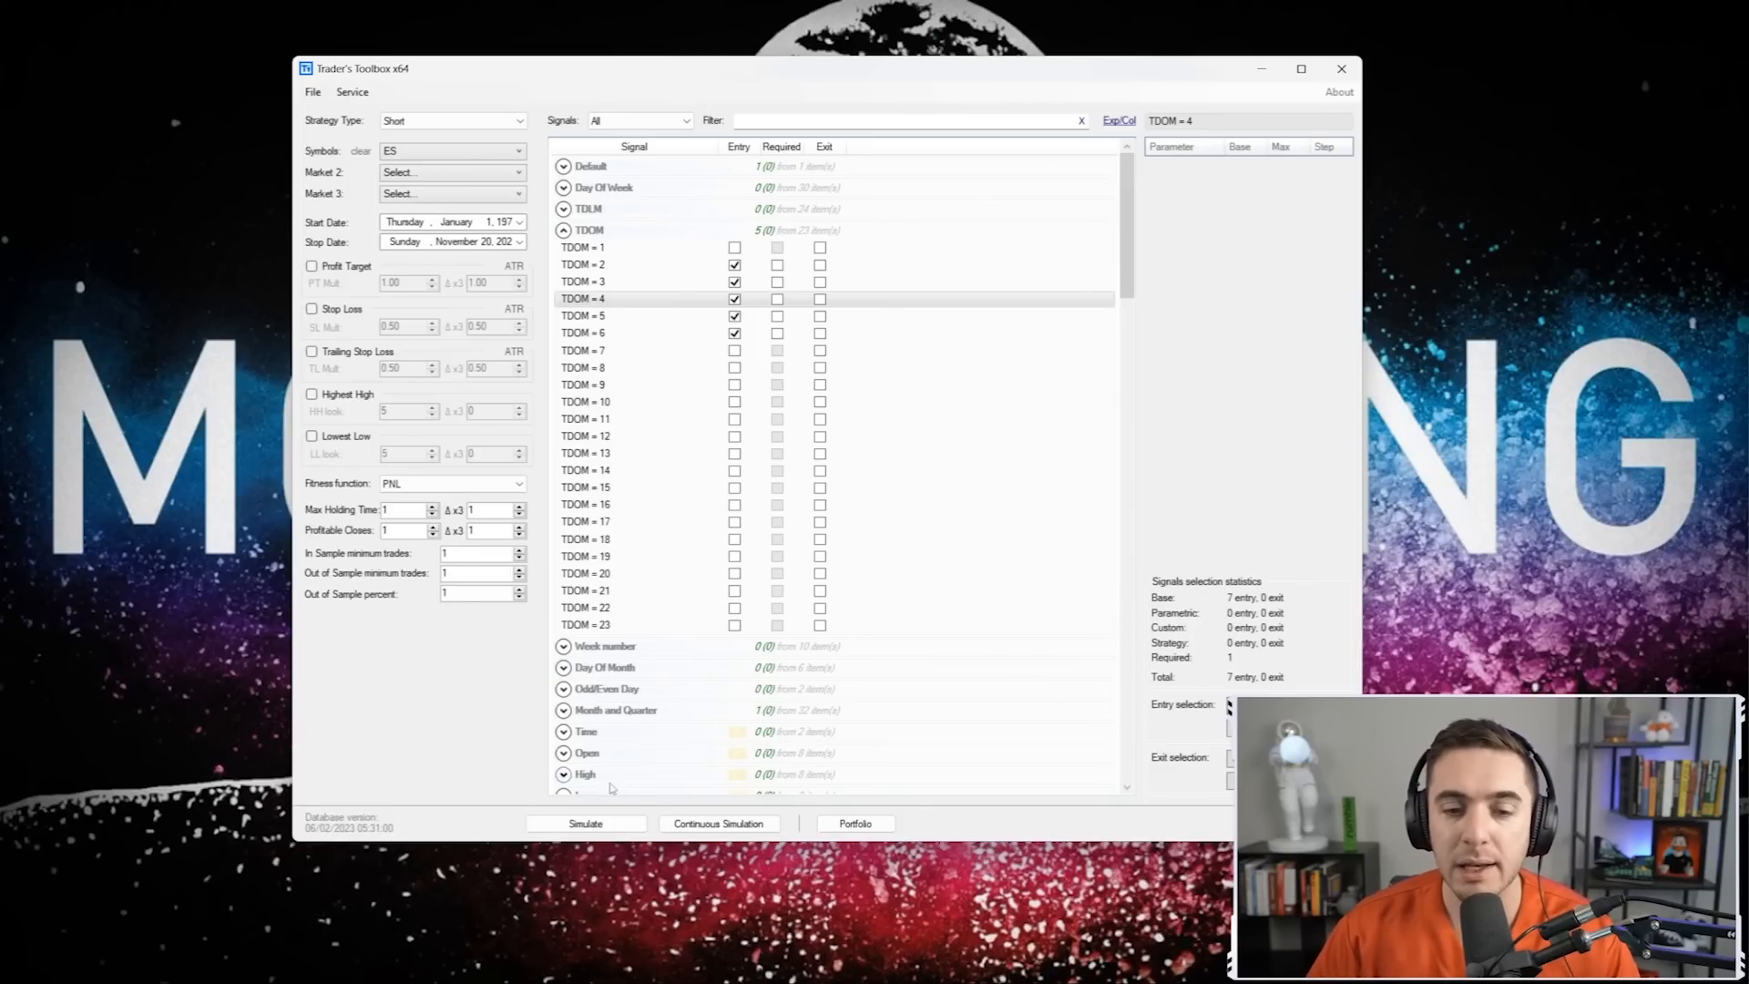
- Run the simulation of the short June trading-day-of-month signals on ES
click(451, 121)
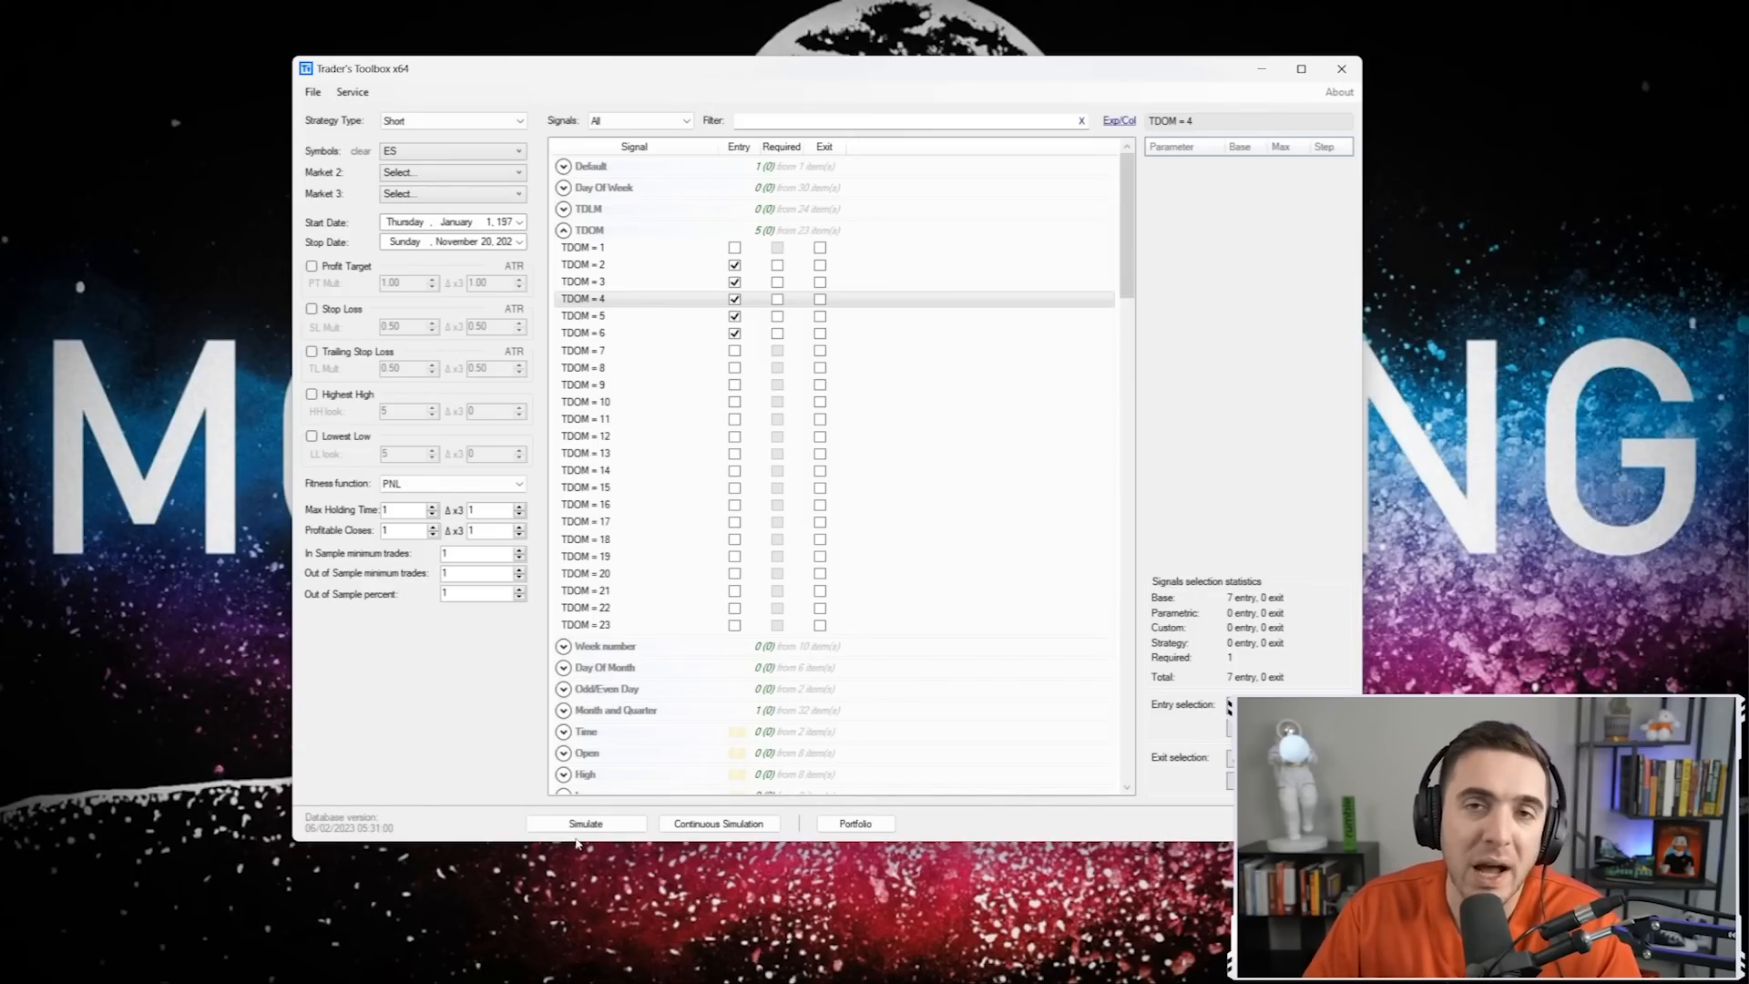
click(585, 824)
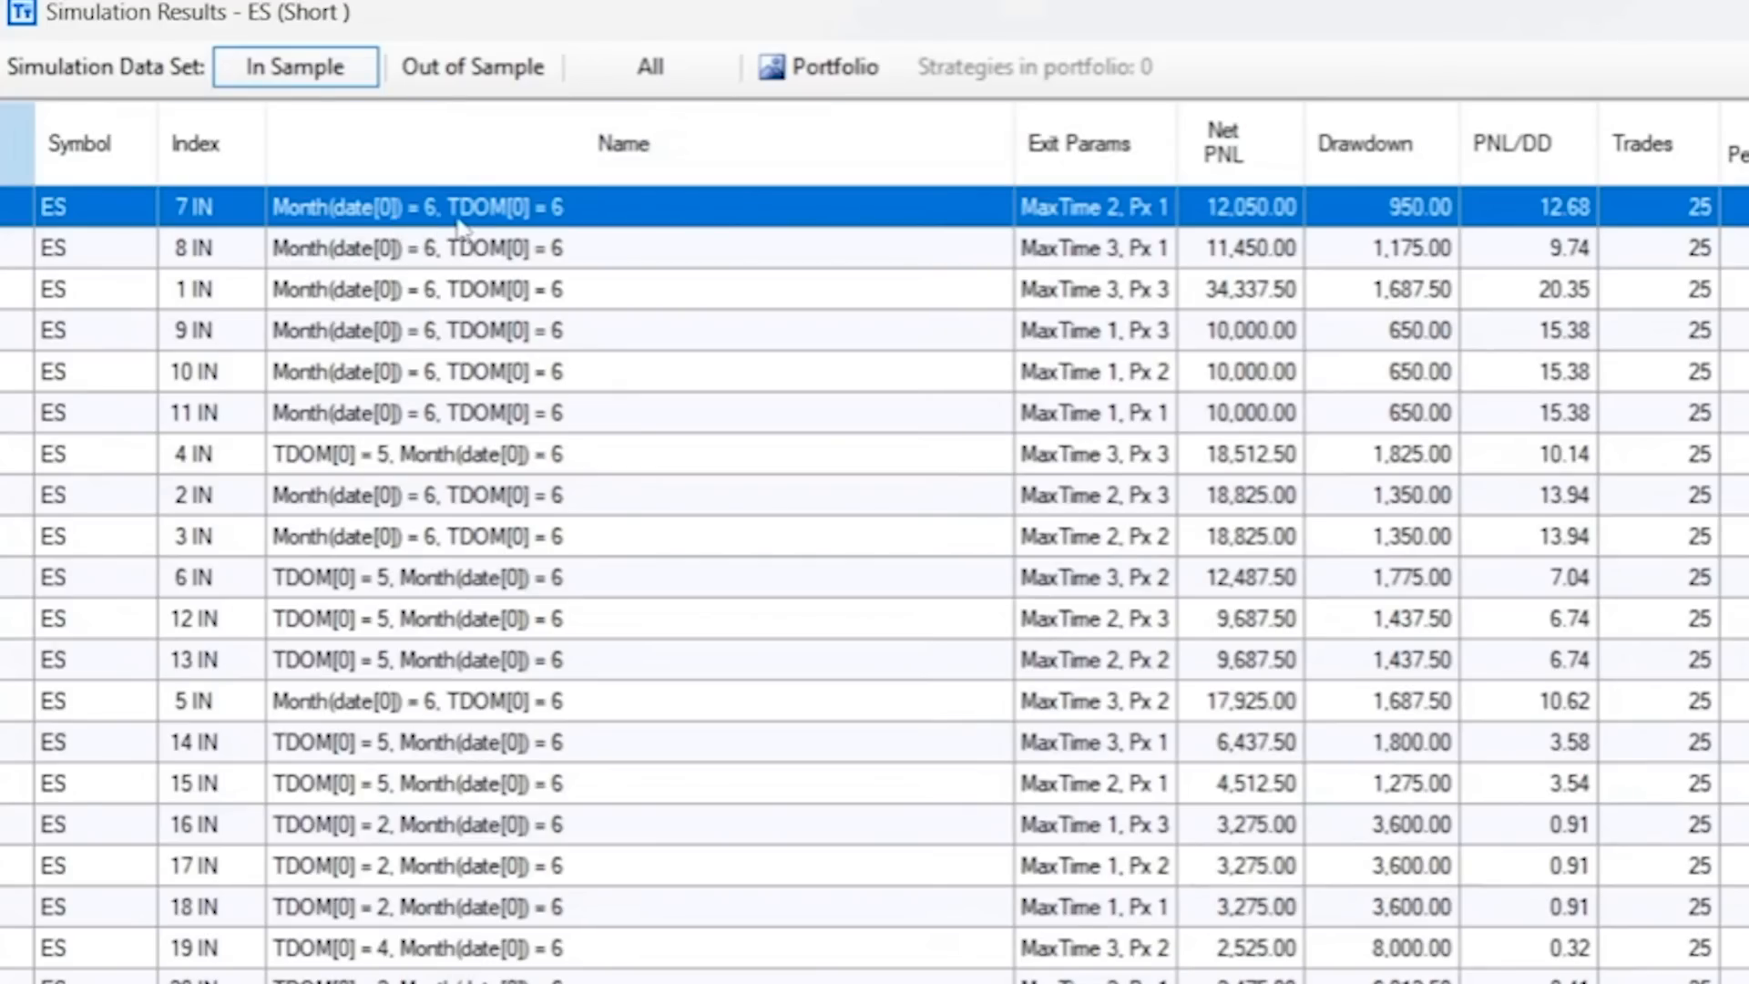
mouse_move(490, 230)
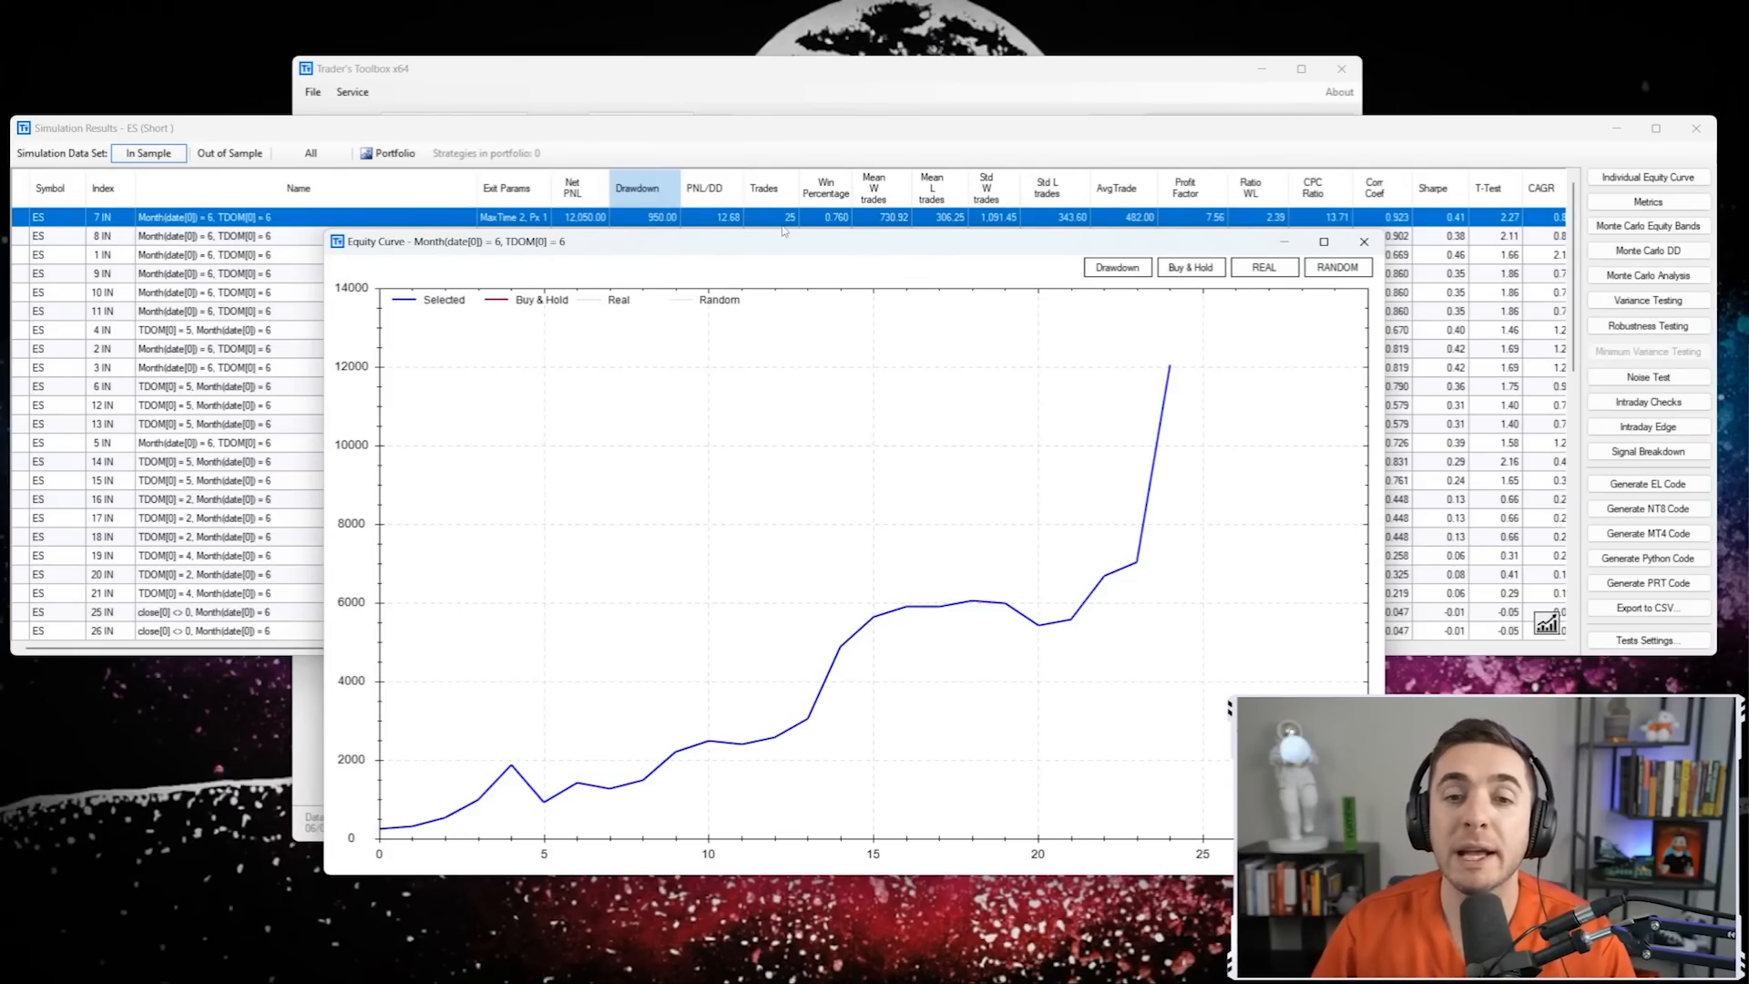
mouse_move(853, 244)
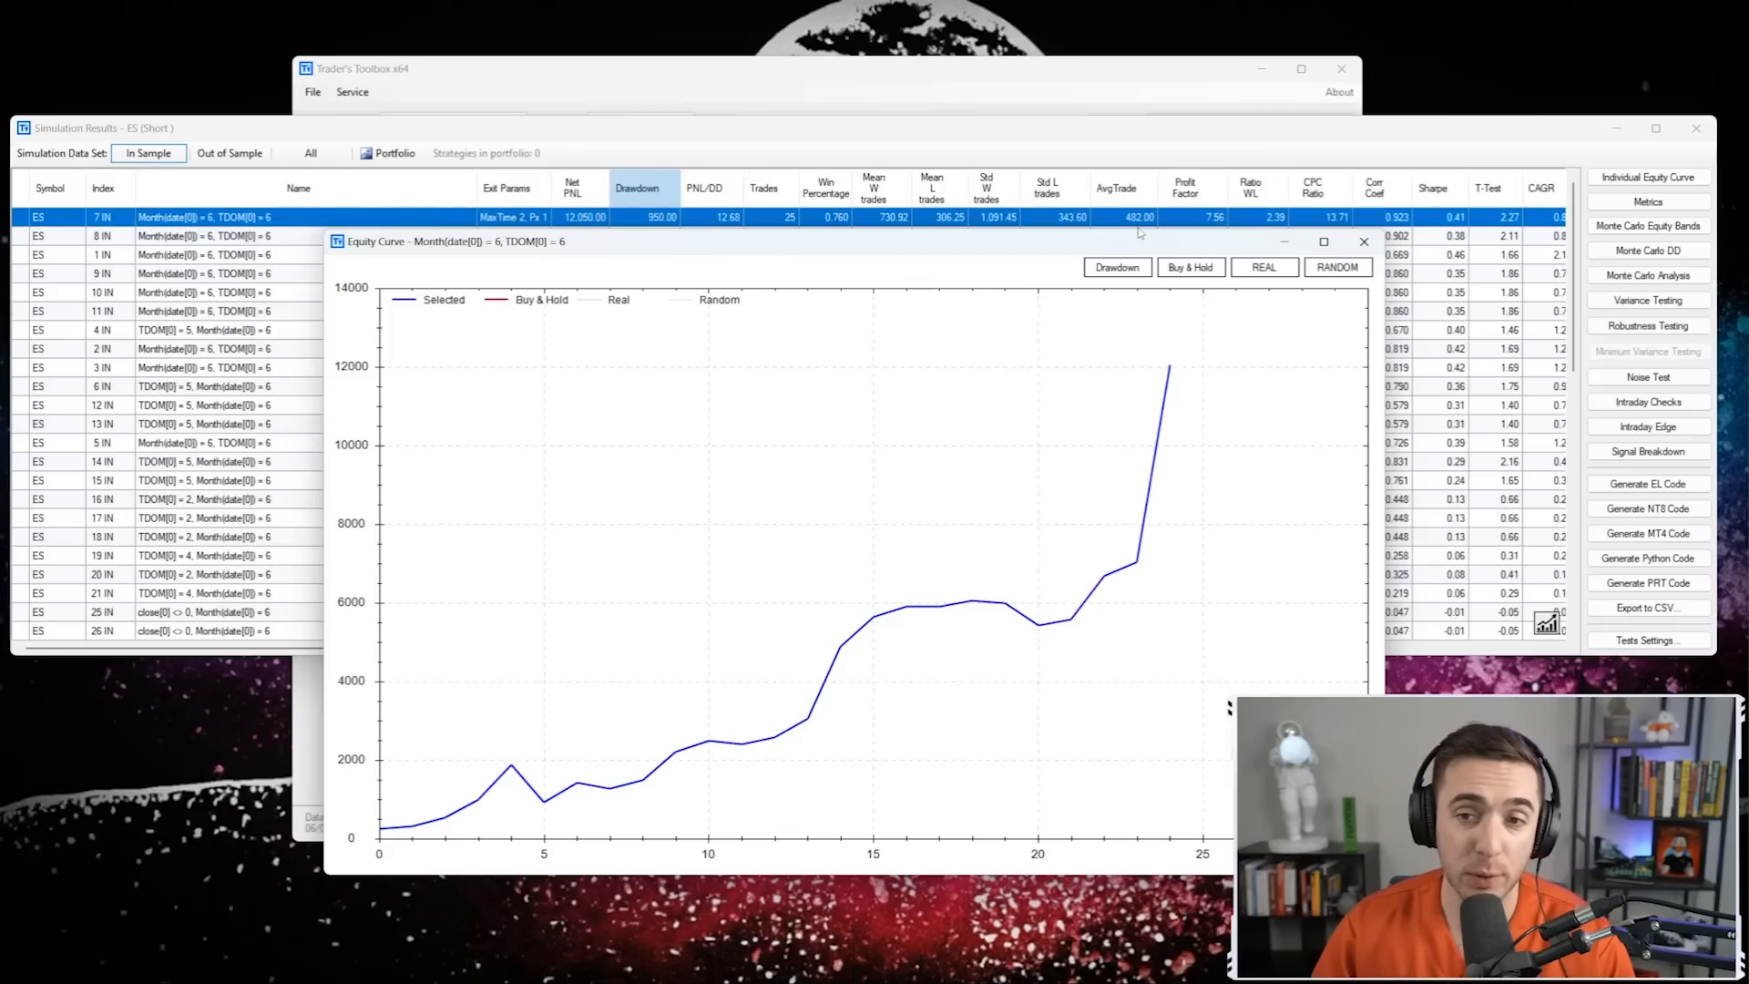
mouse_move(887, 230)
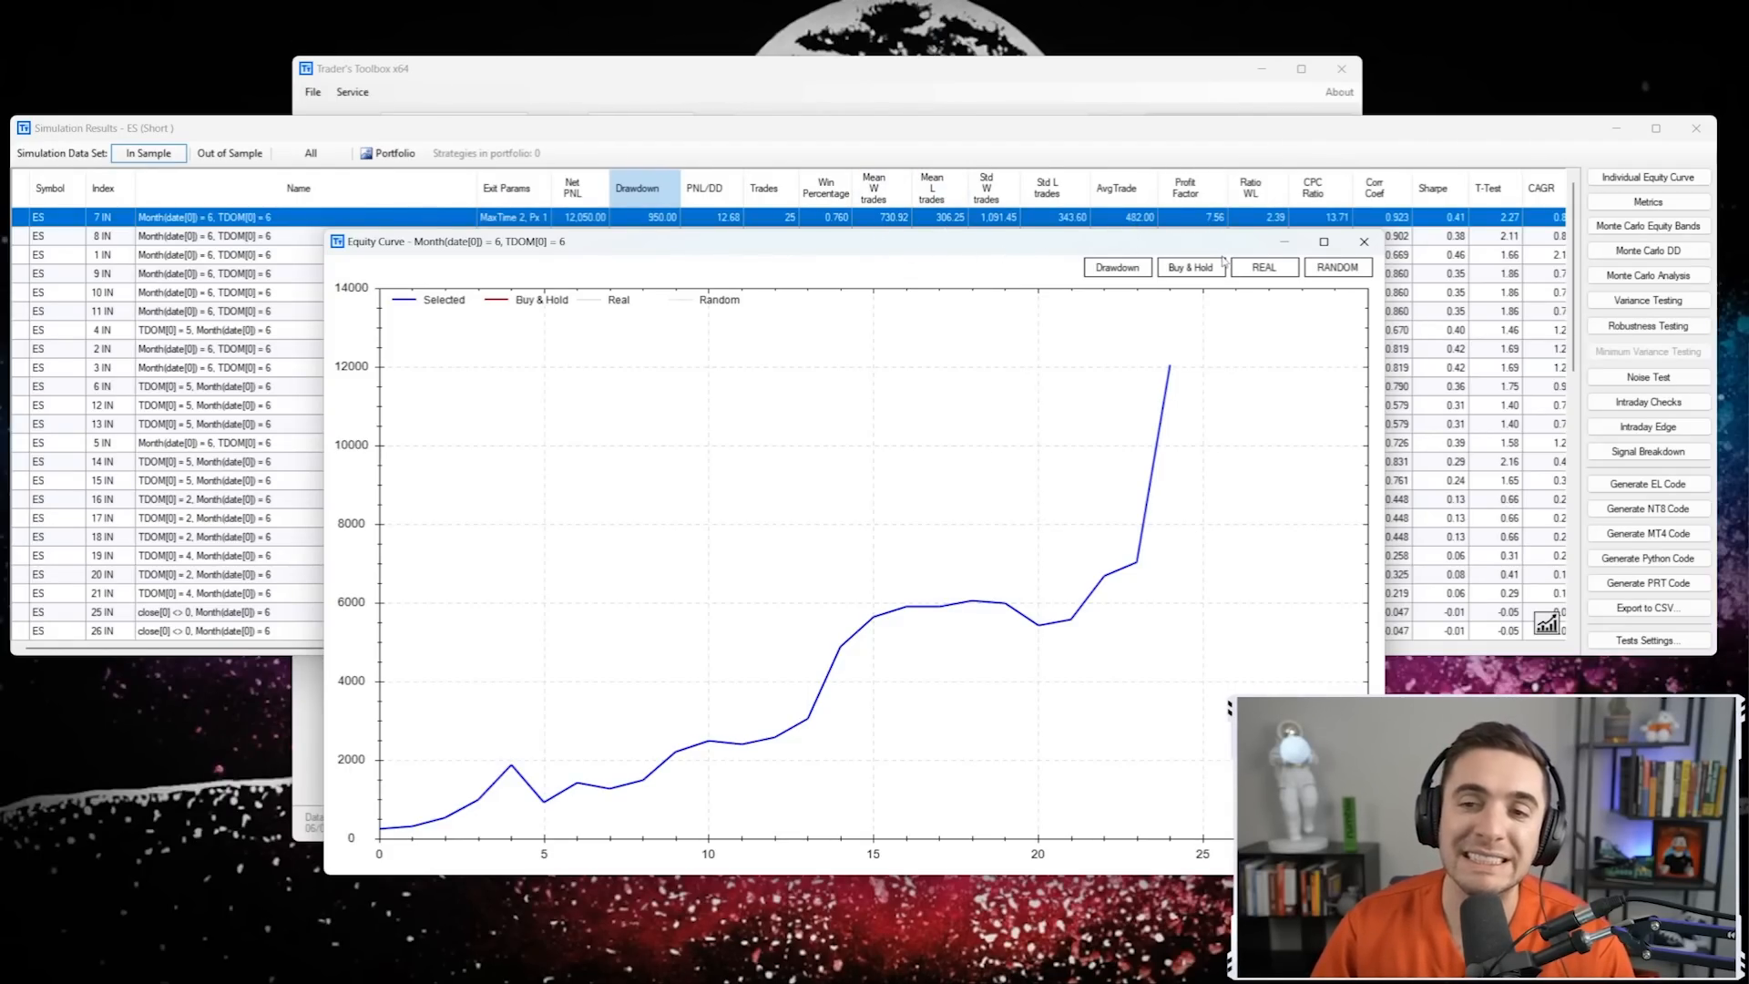
mouse_move(1236, 249)
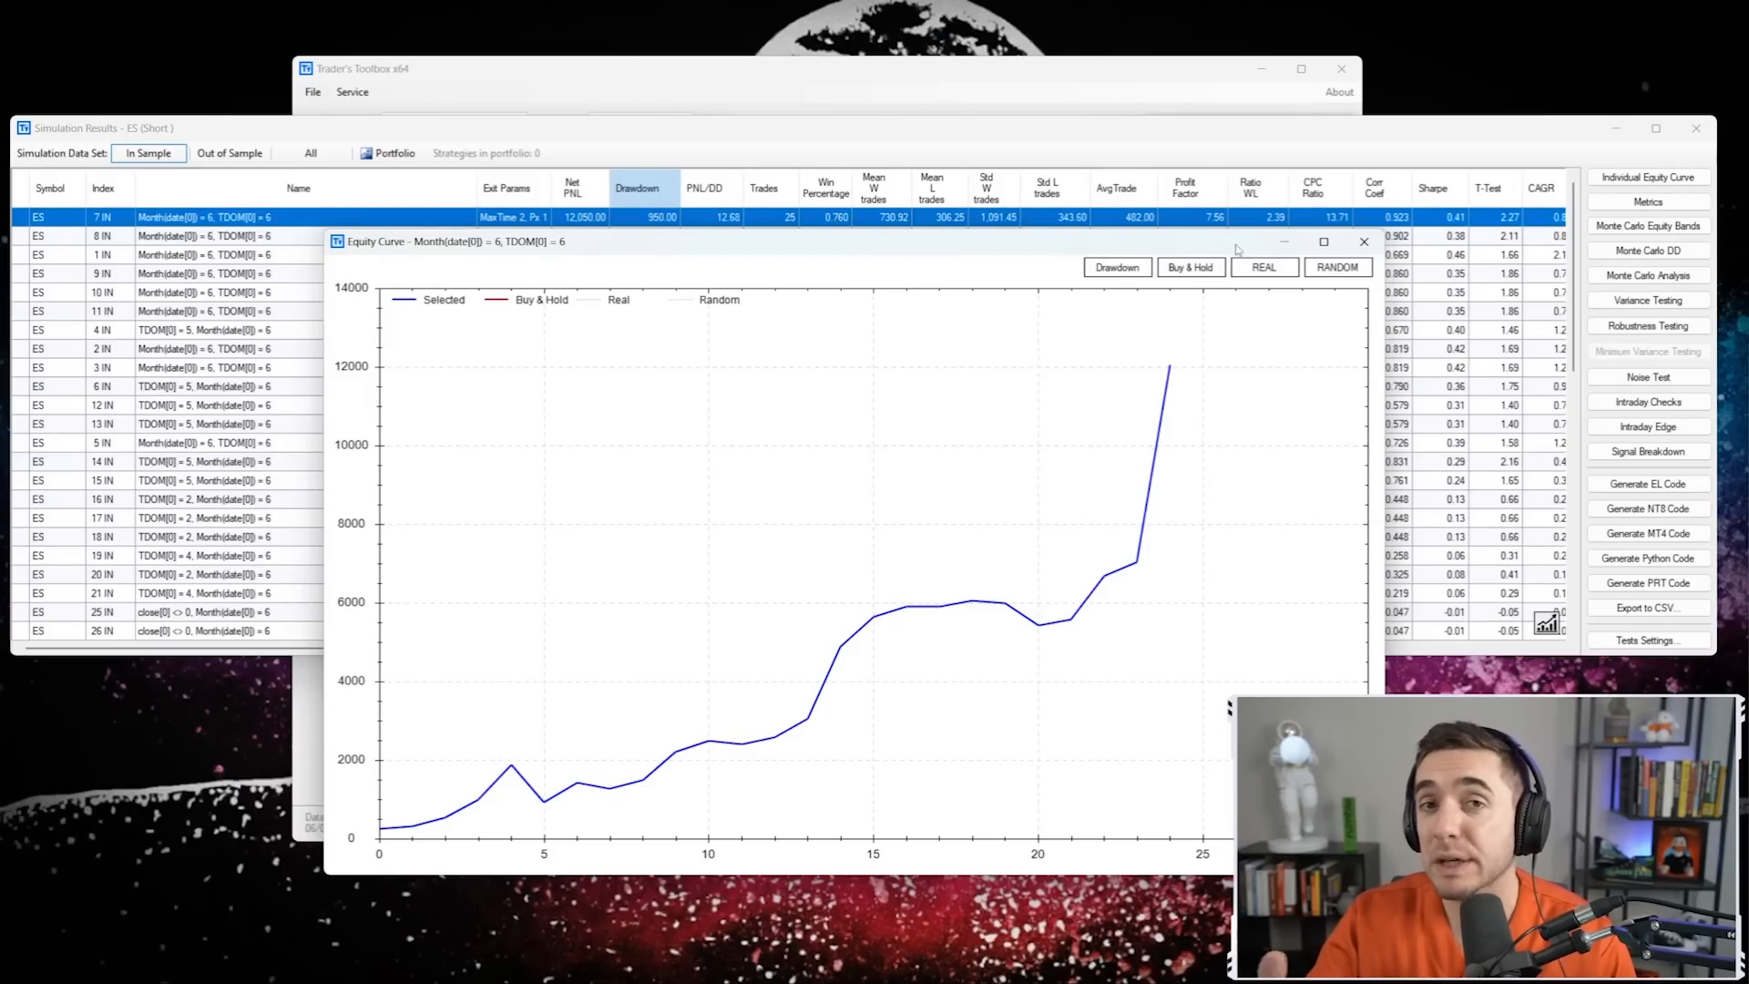